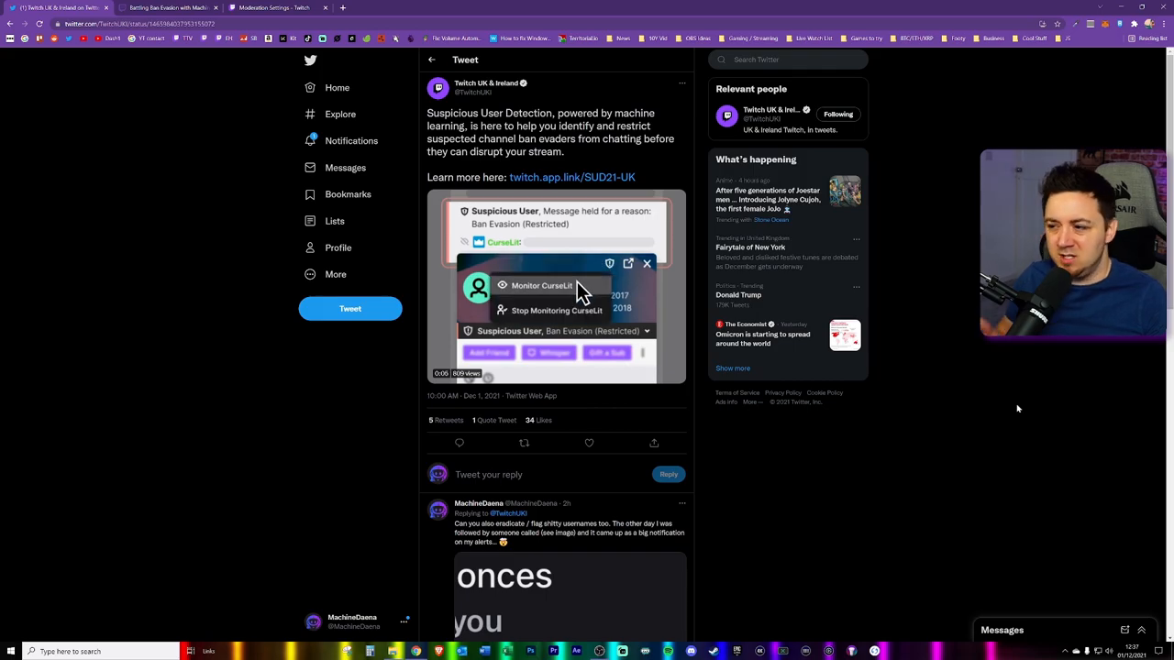
- Open the Twitch article on ban evasion detection linked in the Twitch UK tweet
click(165, 7)
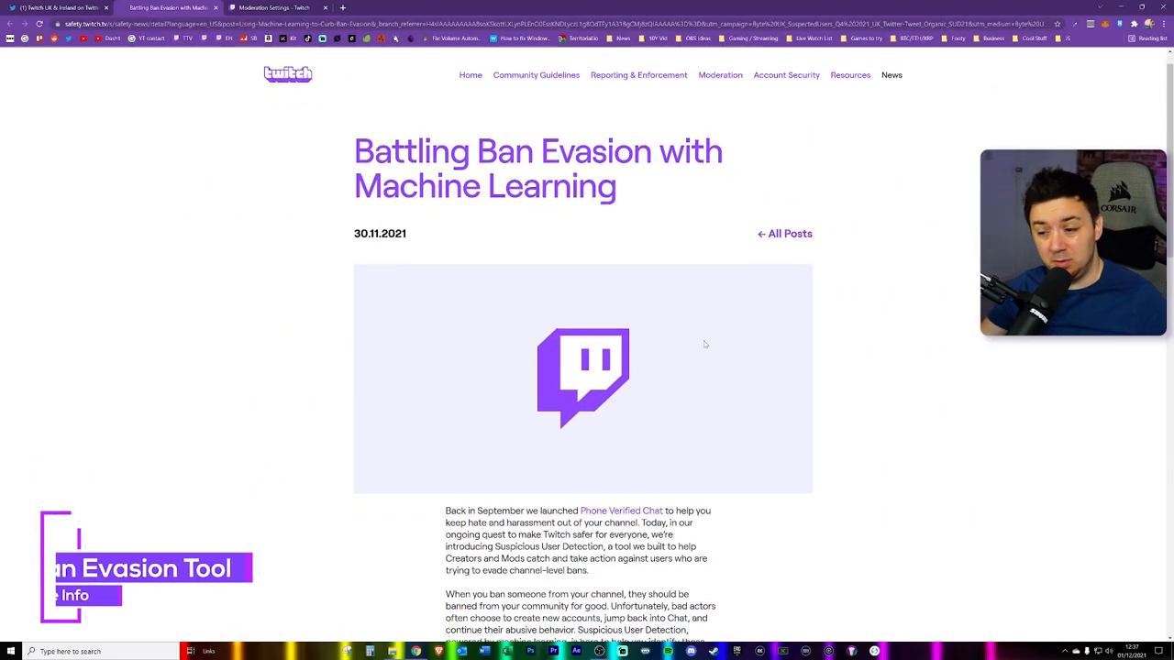
scroll(down, 3)
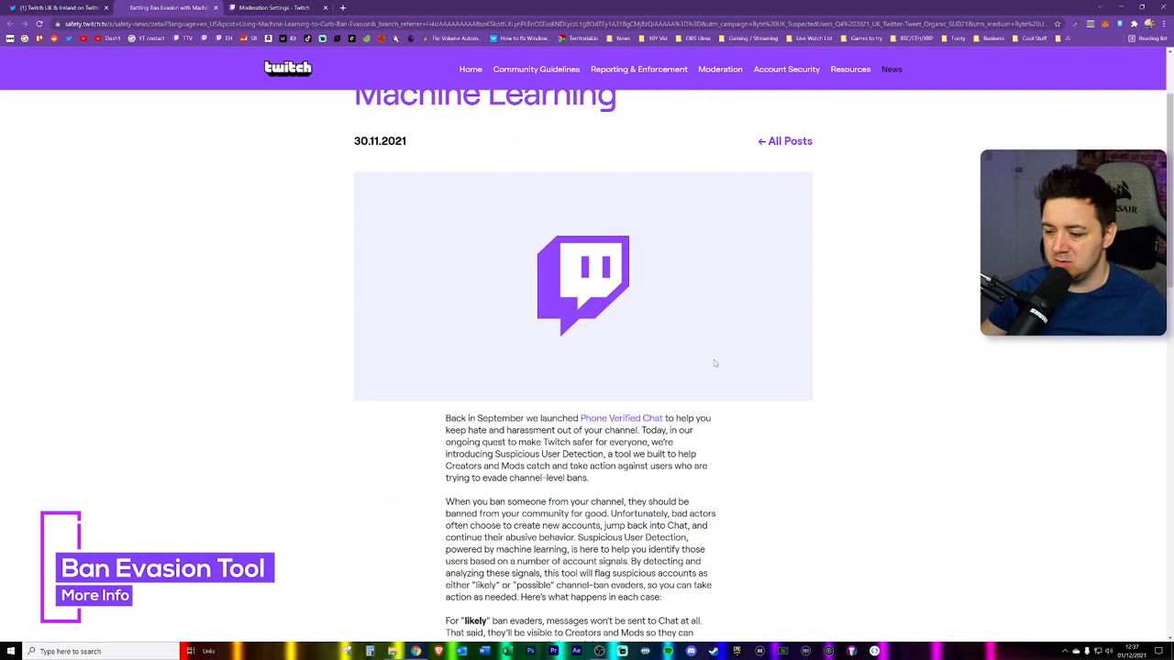
scroll(down, 3)
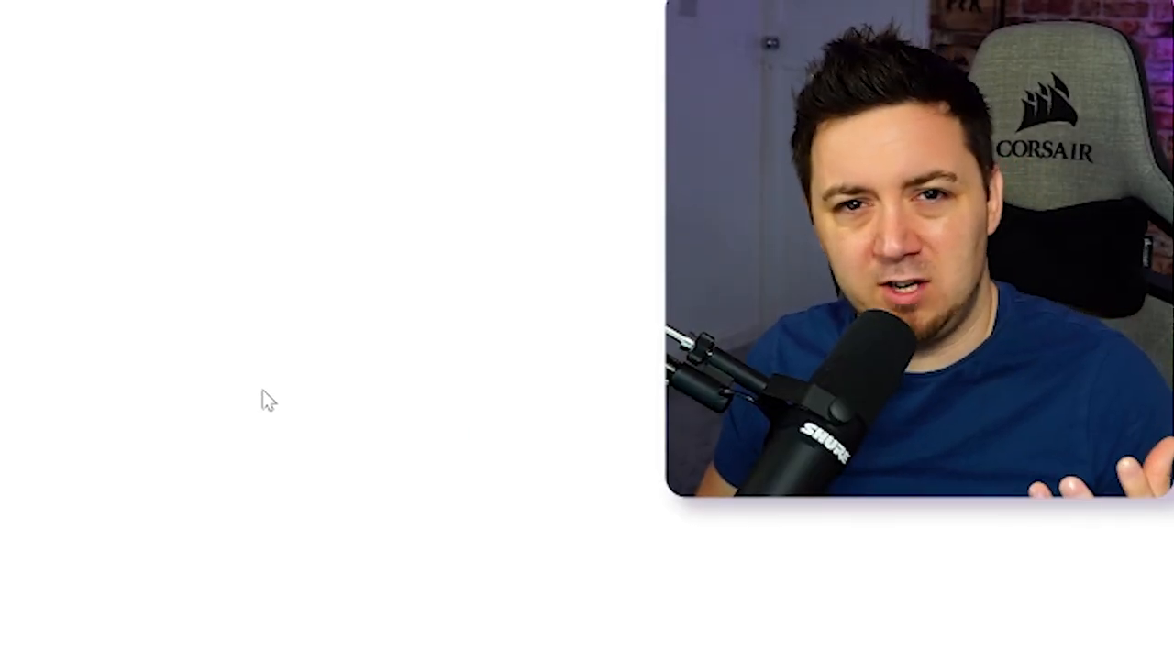
mouse_move(278, 397)
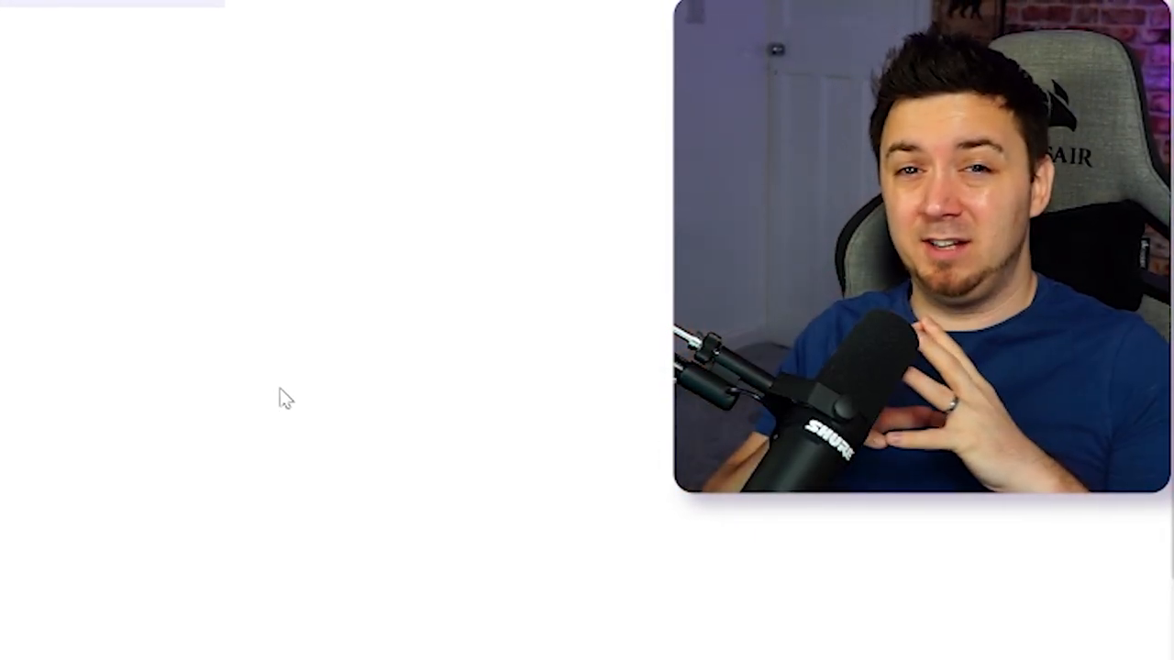
mouse_move(302, 396)
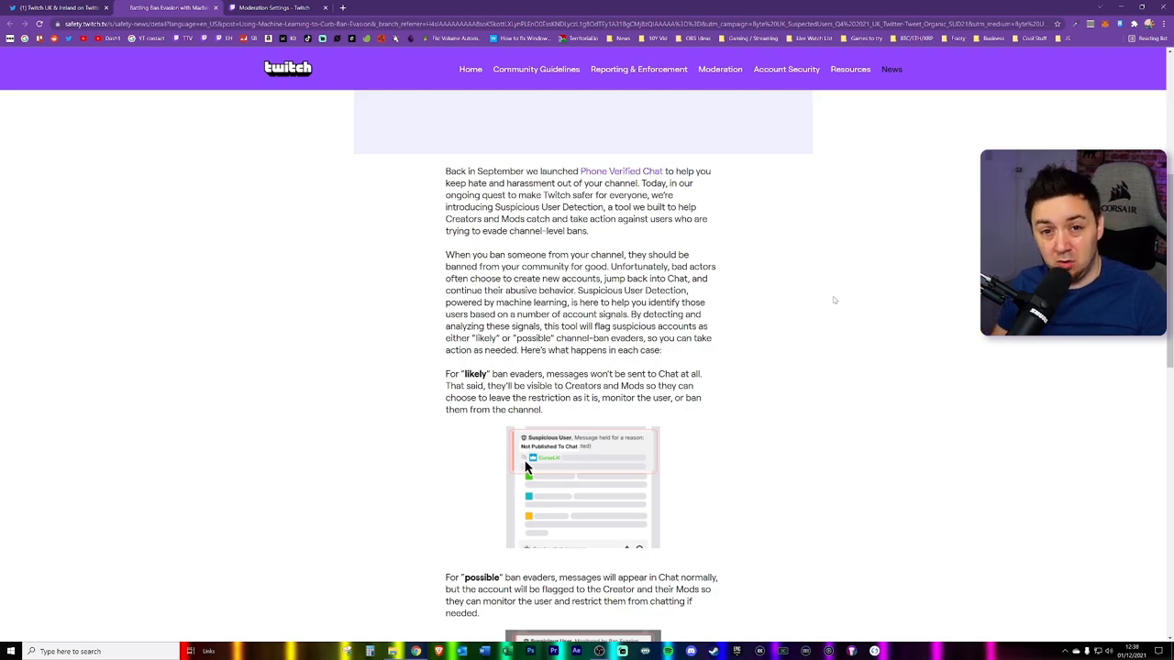
scroll(down, 3)
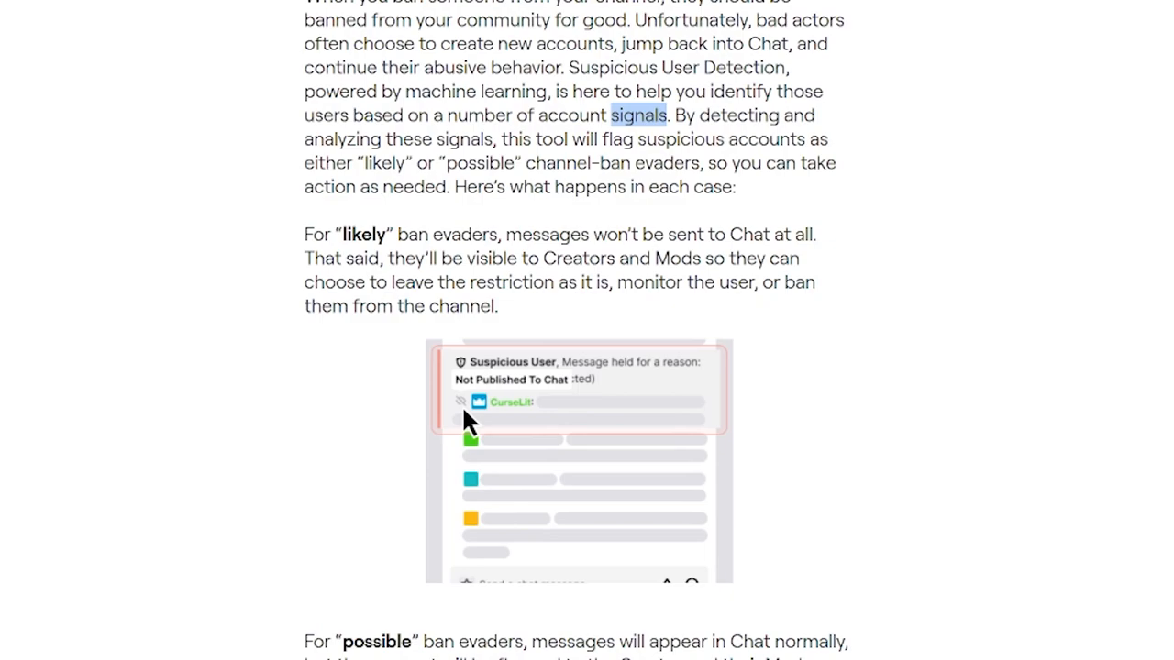
double_click(383, 162)
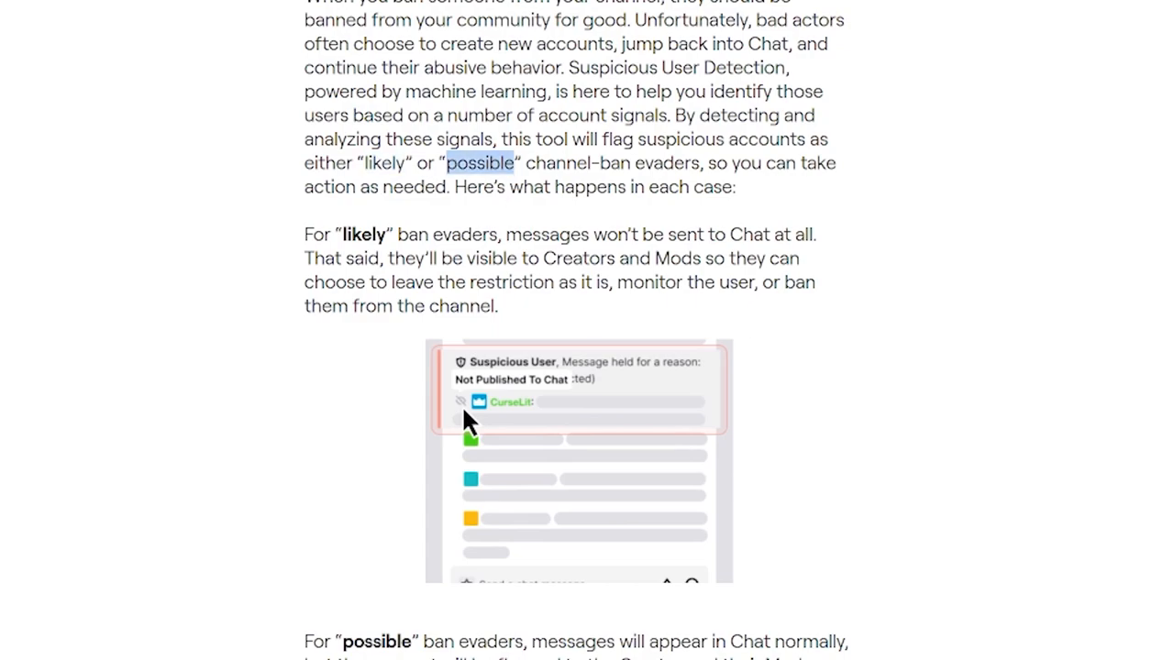
double_click(384, 162)
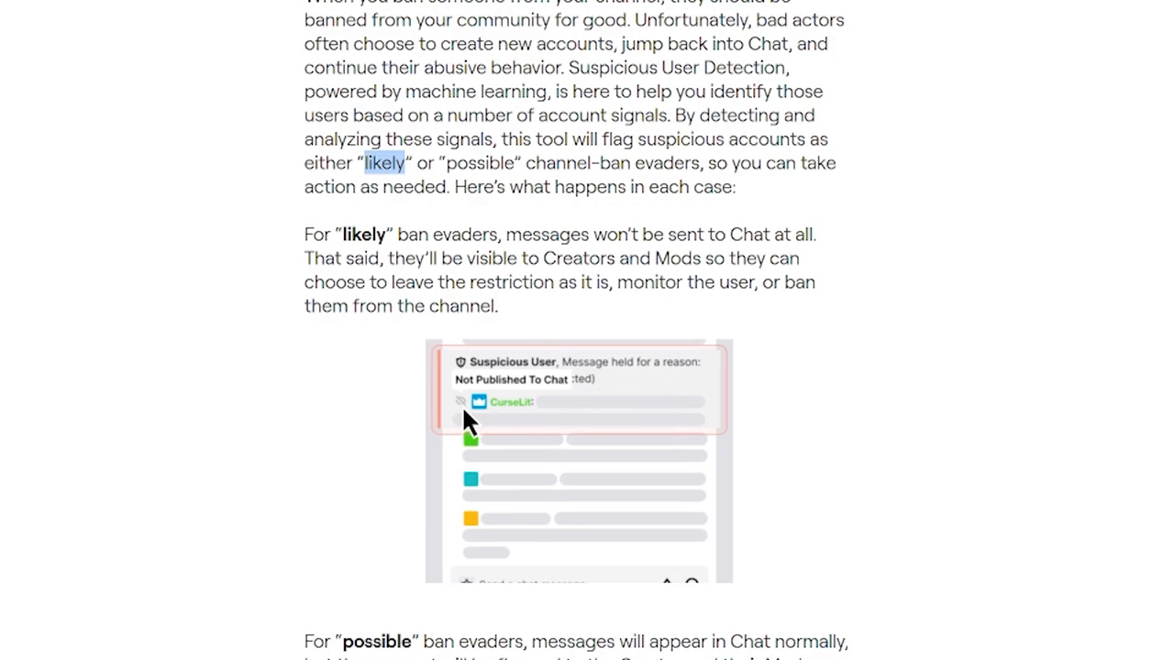
double_click(480, 162)
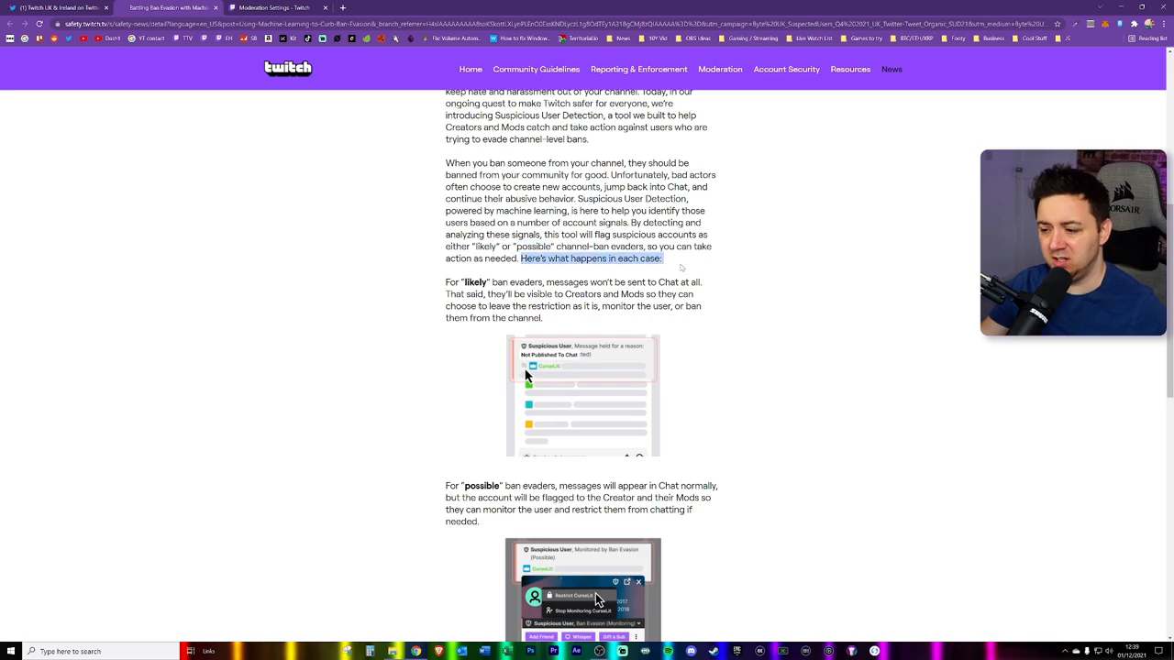
scroll(down, 3)
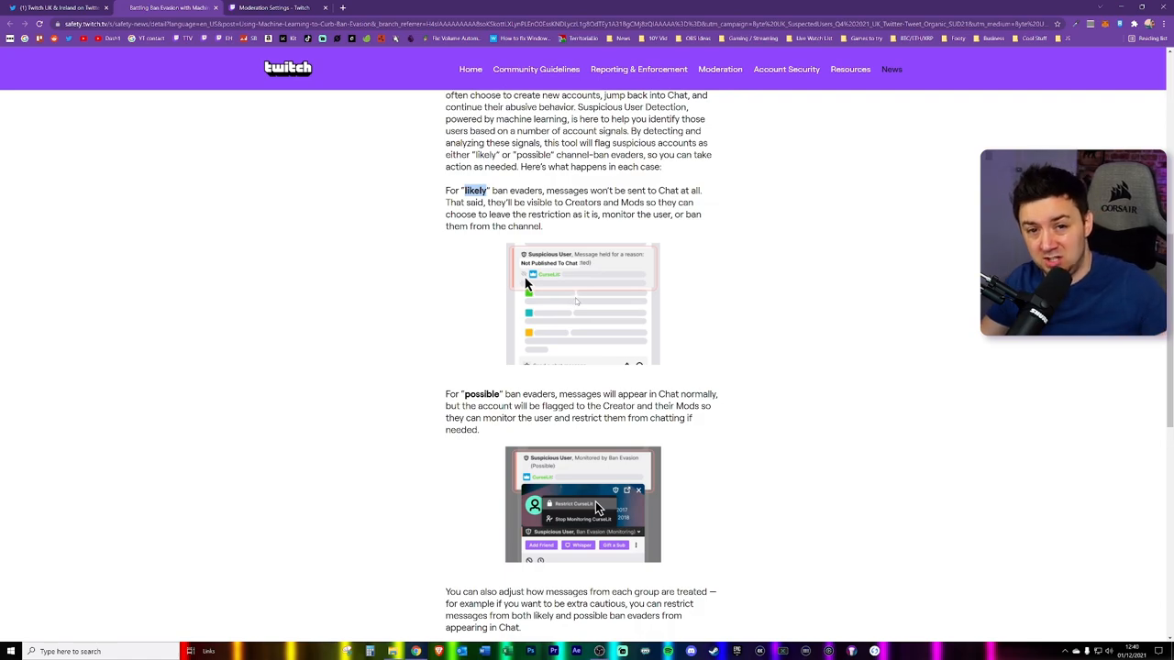
scroll(down, 3)
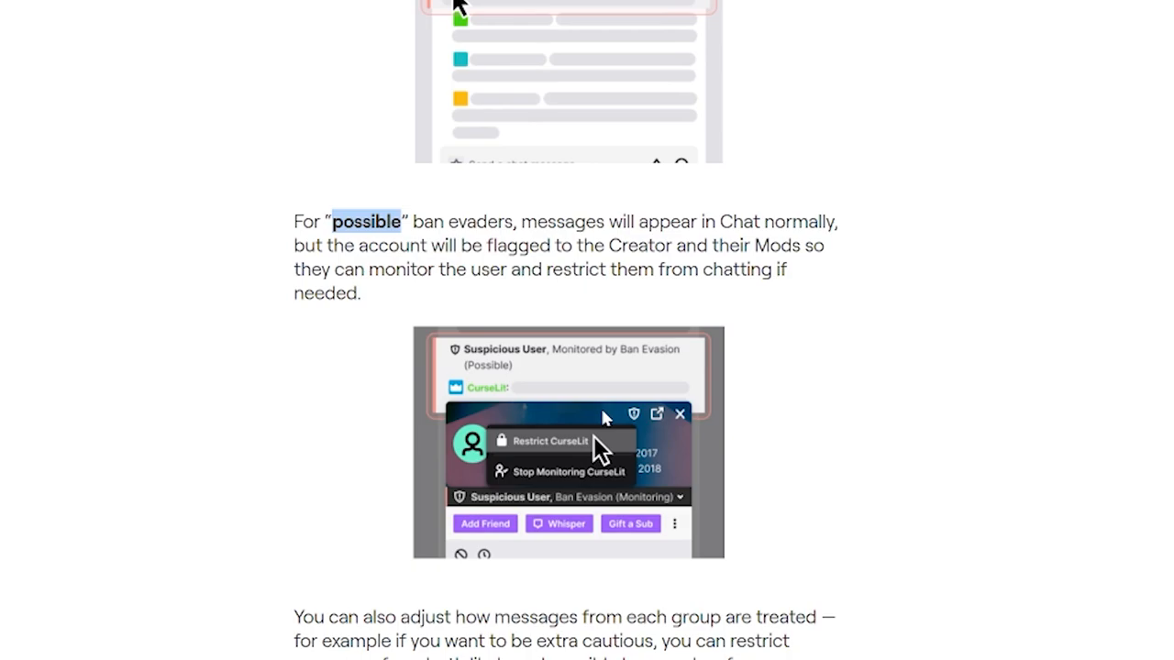
mouse_move(651, 447)
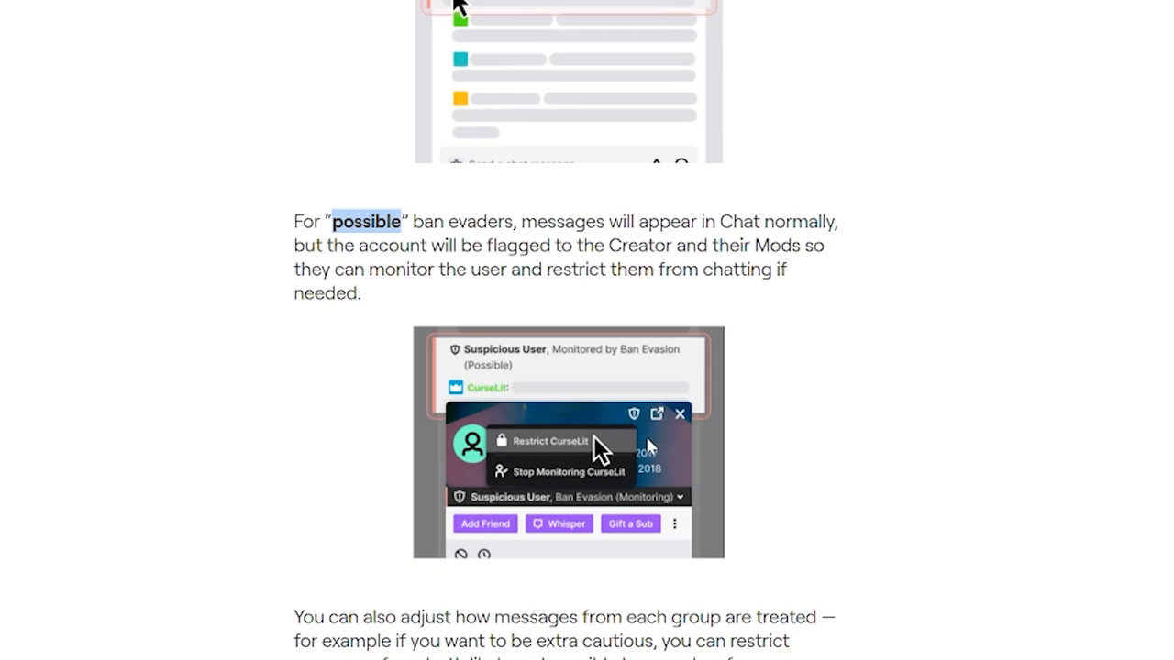
mouse_move(614, 557)
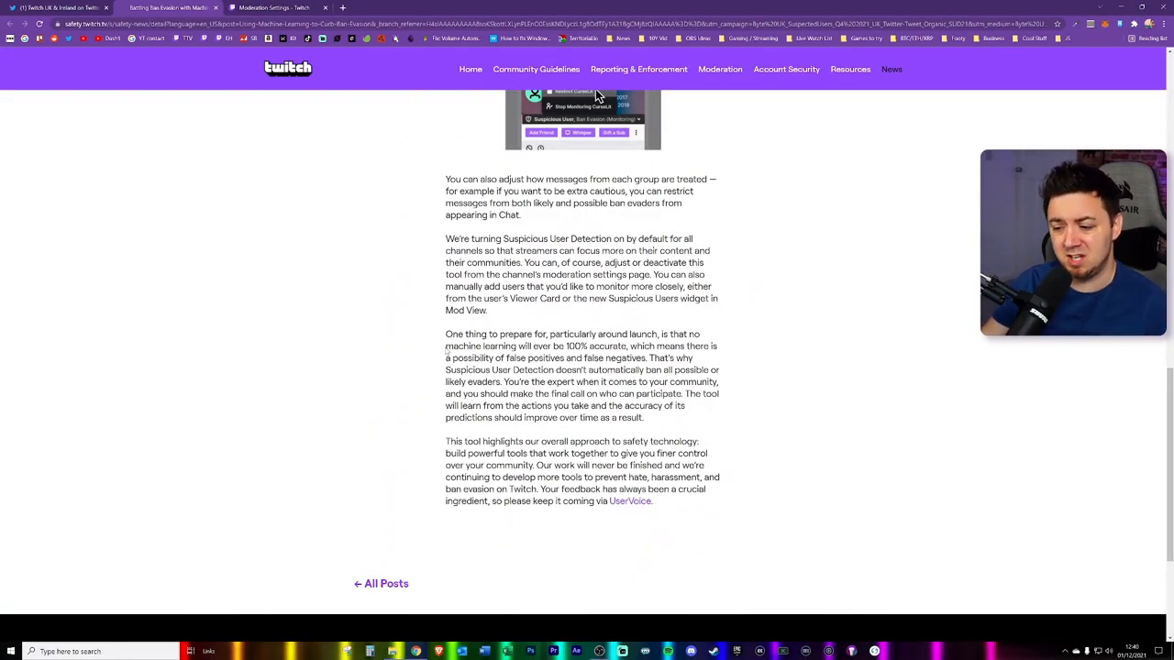
- Finish reading the ban evasion article and move to the Moderation Settings tab
drag(445, 346, 627, 345)
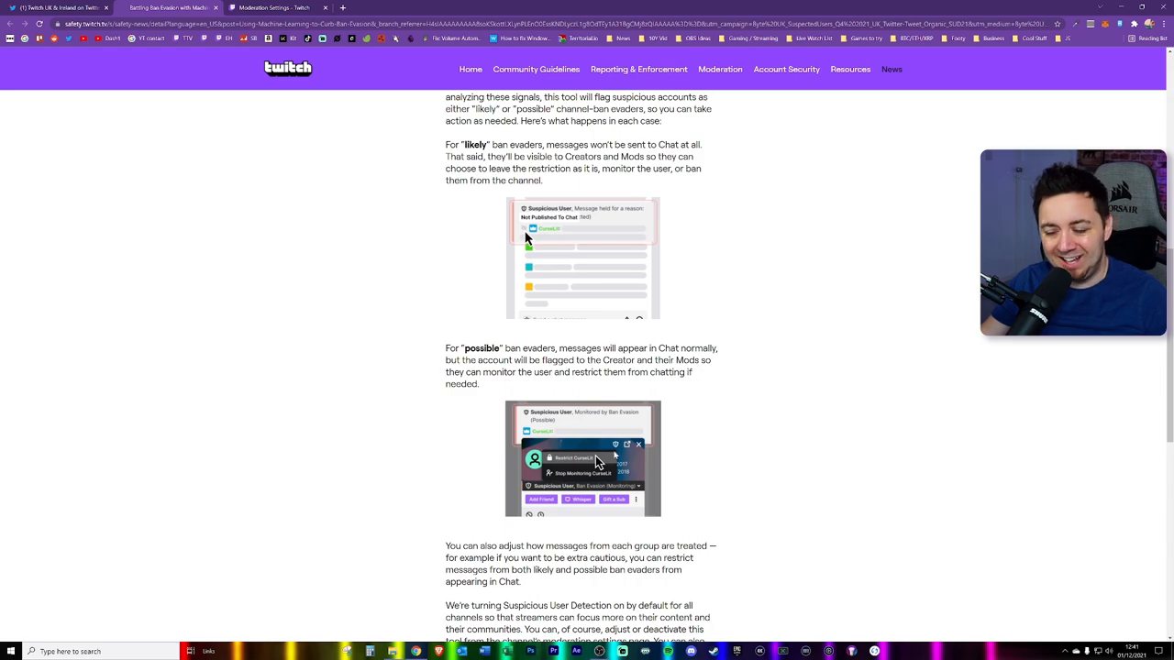
scroll(down, 3)
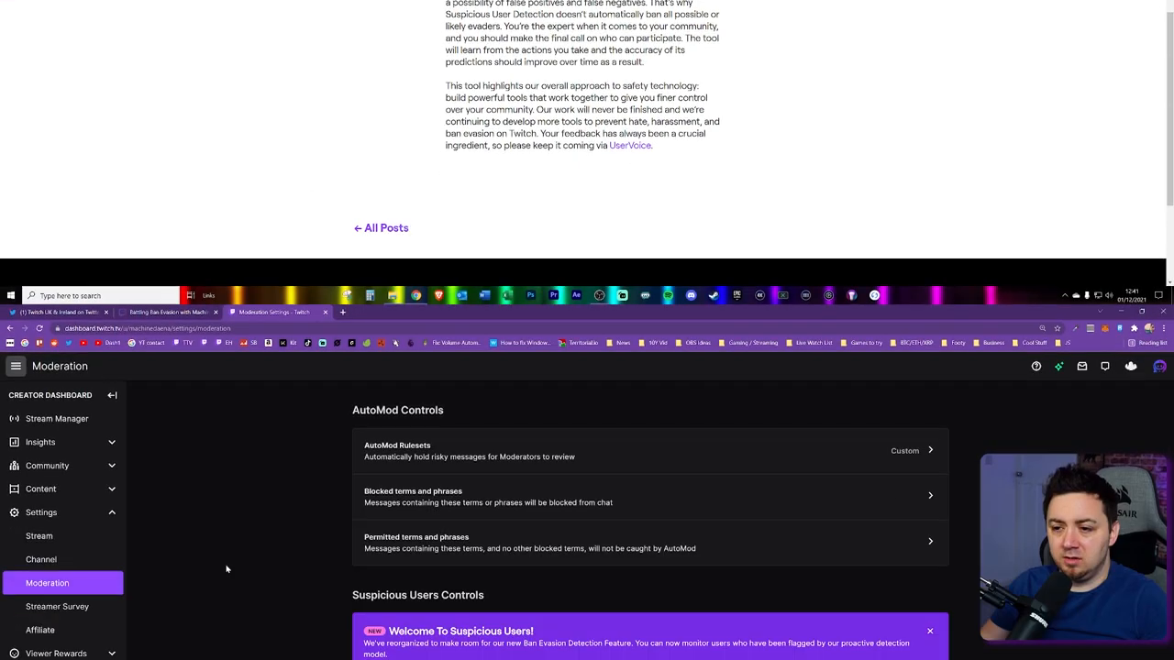
scroll(down, 3)
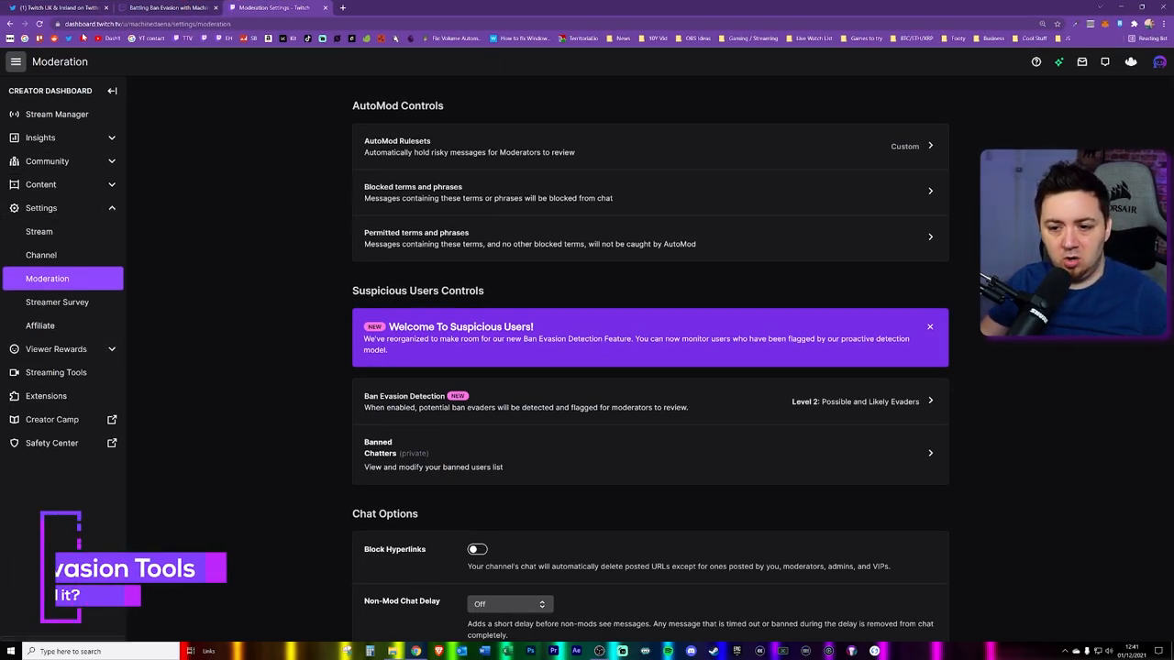
mouse_move(57, 302)
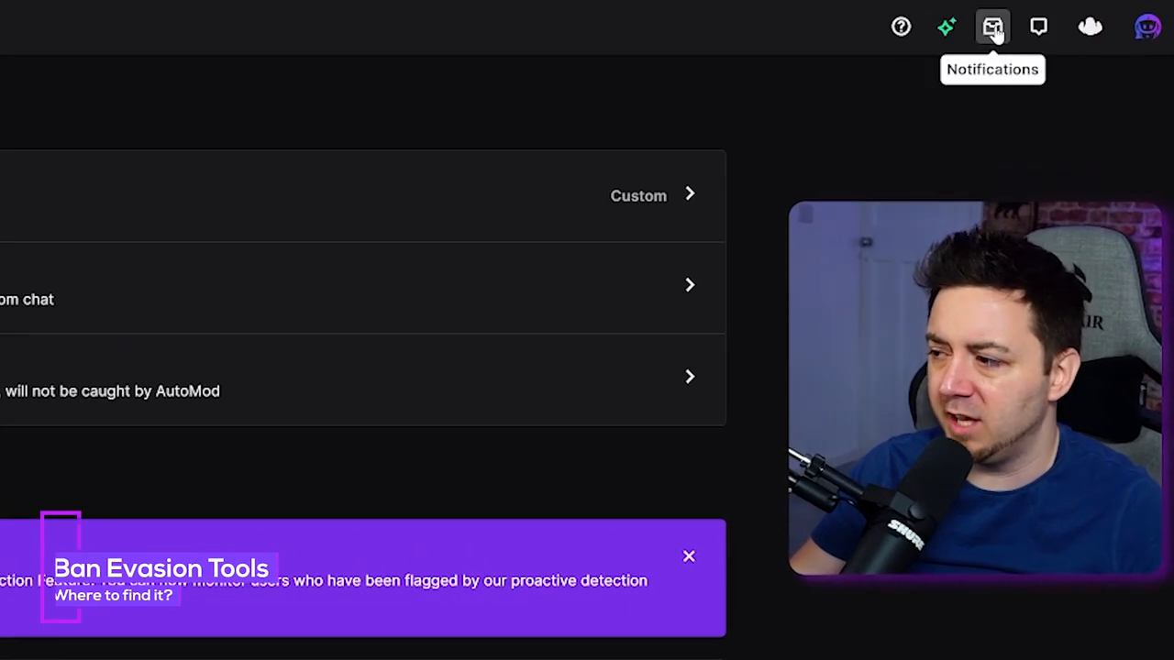
click(992, 26)
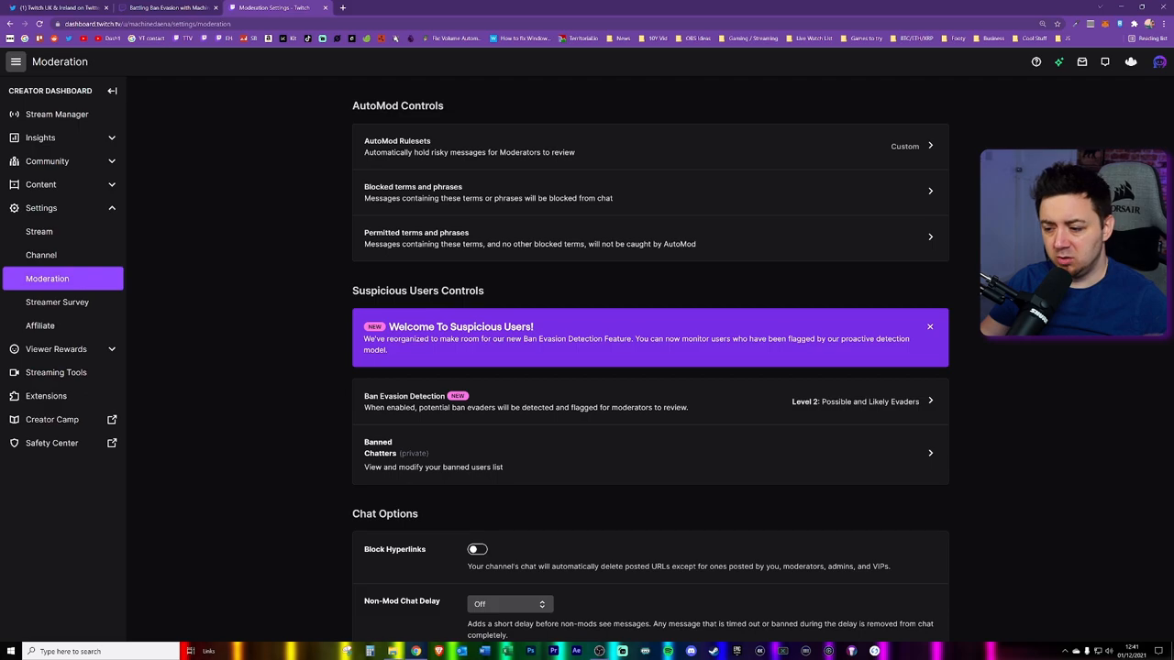
mouse_move(681, 433)
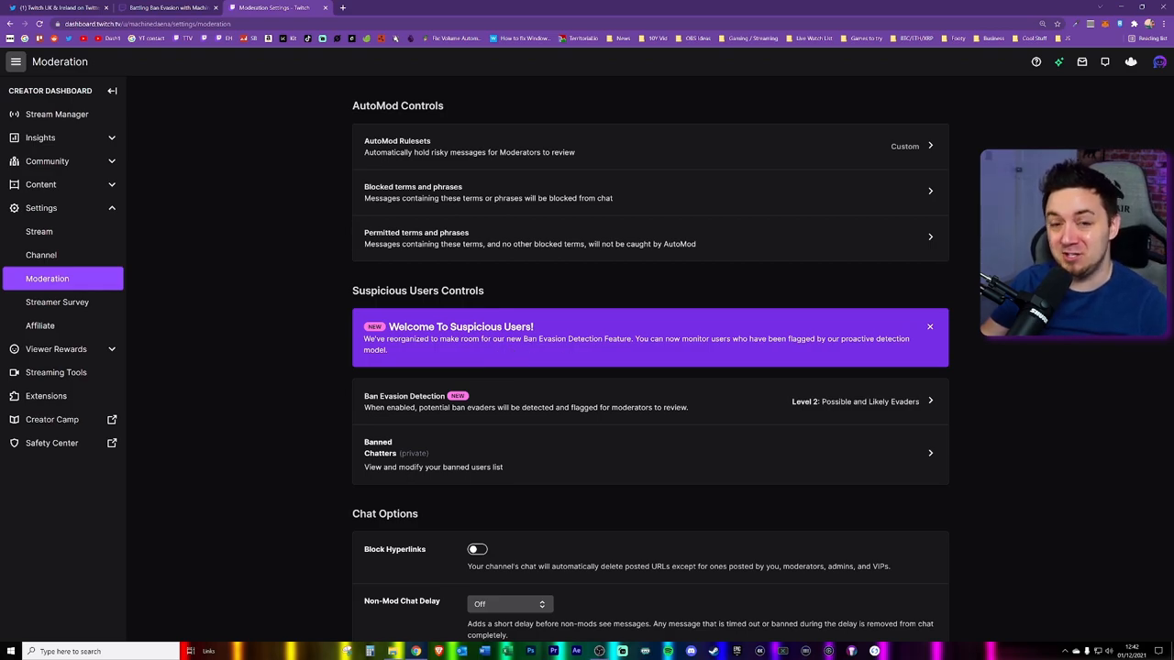
mouse_move(775, 353)
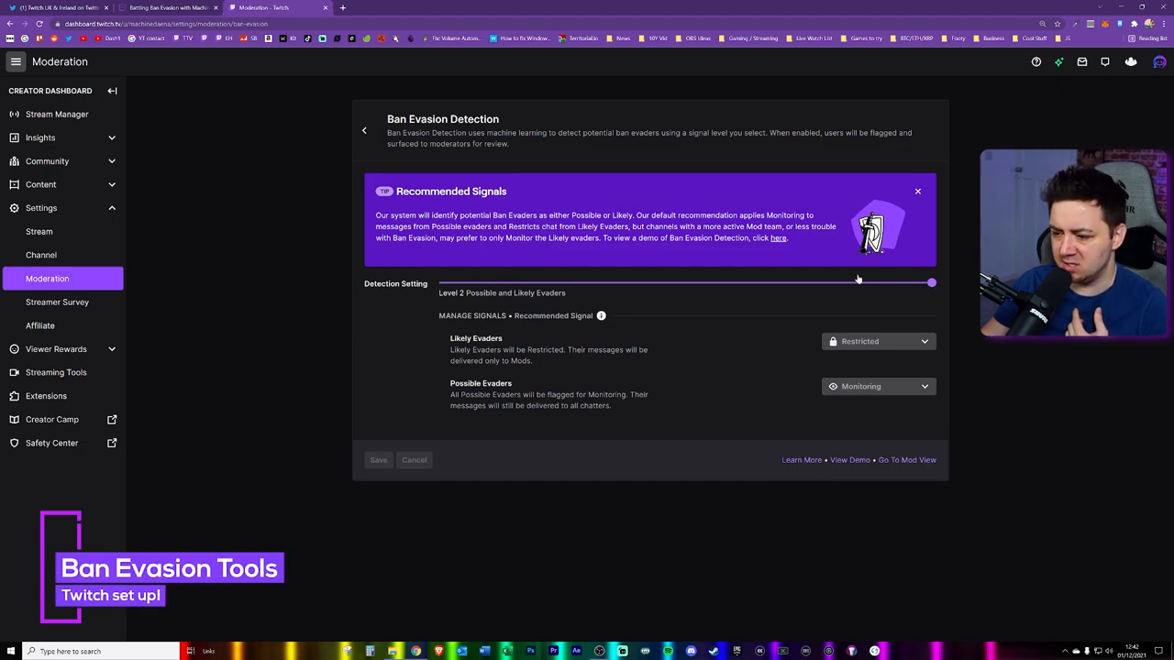
drag(930, 283, 688, 283)
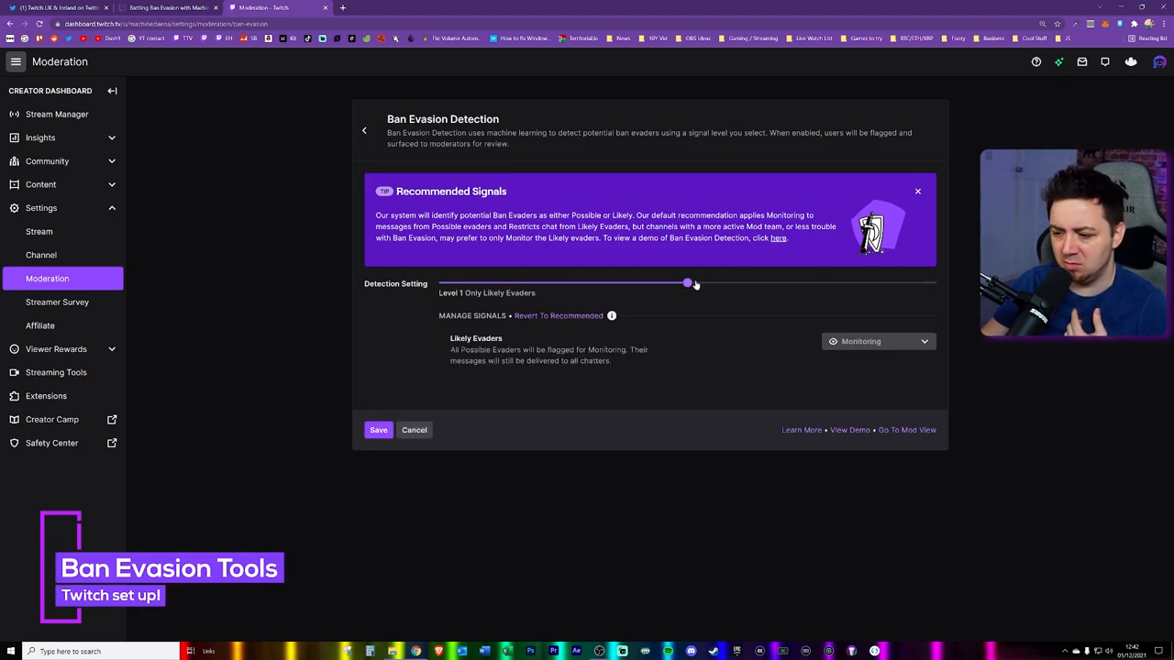
drag(687, 283, 442, 335)
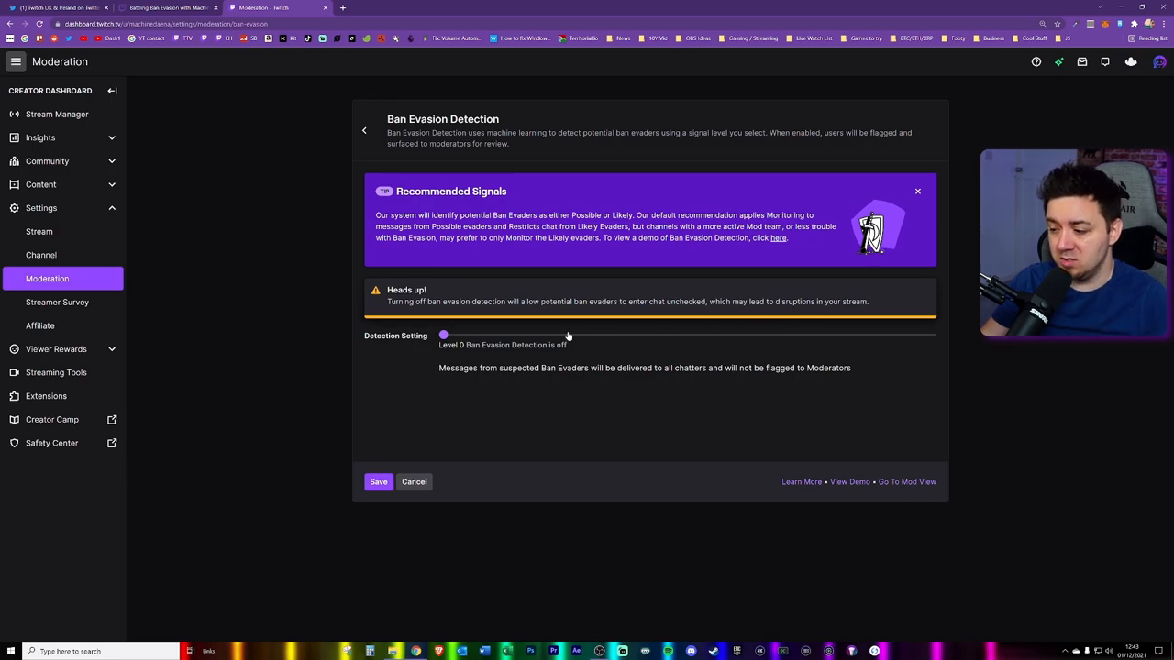
drag(443, 335, 687, 282)
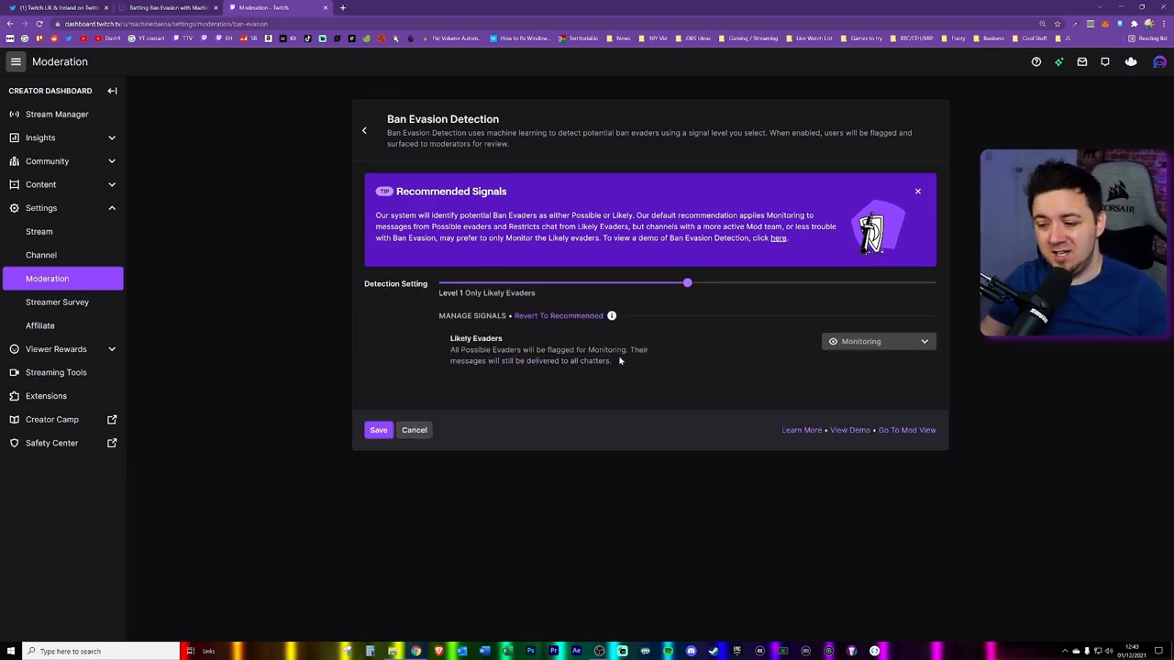
drag(449, 350, 609, 360)
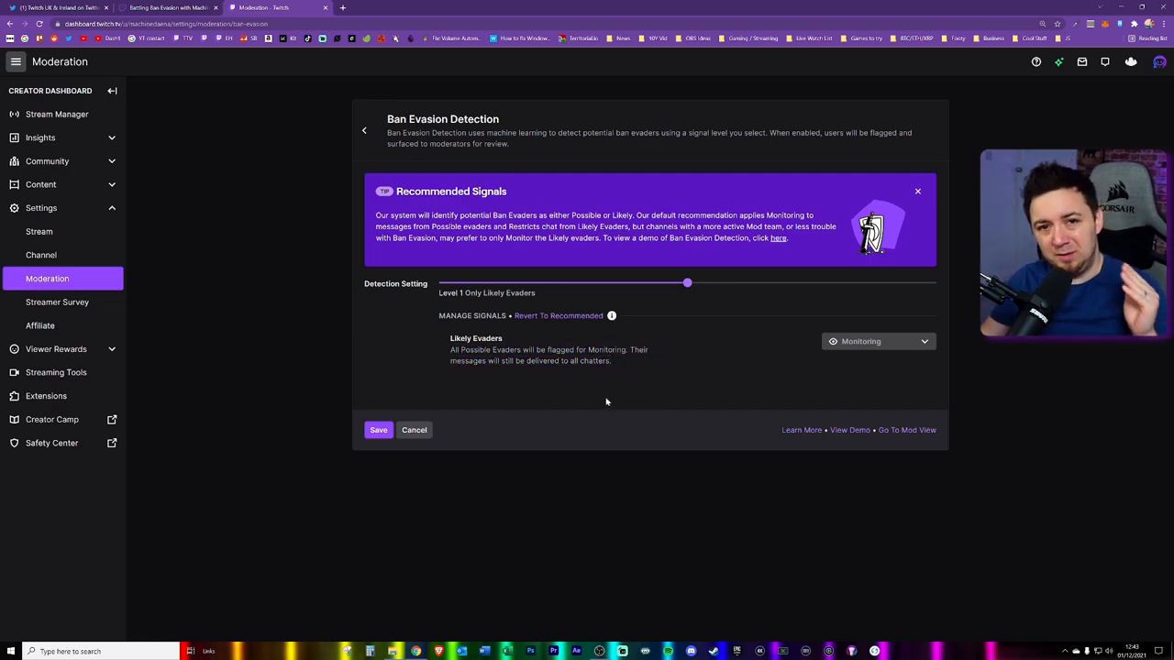
mouse_move(615, 439)
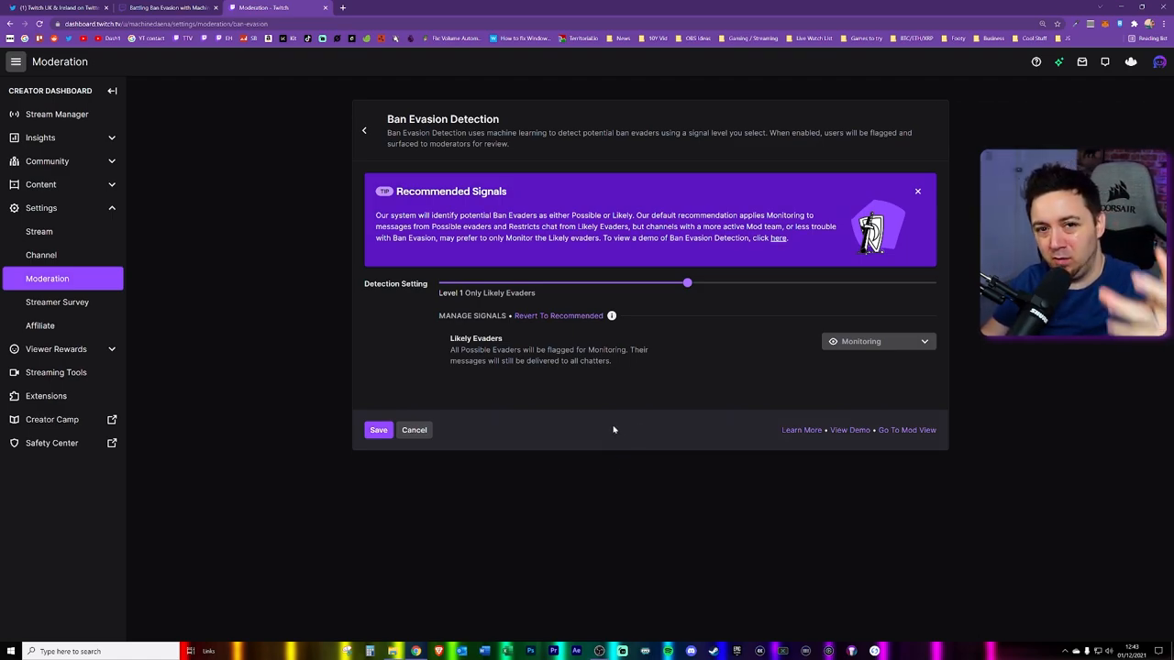
mouse_move(612, 435)
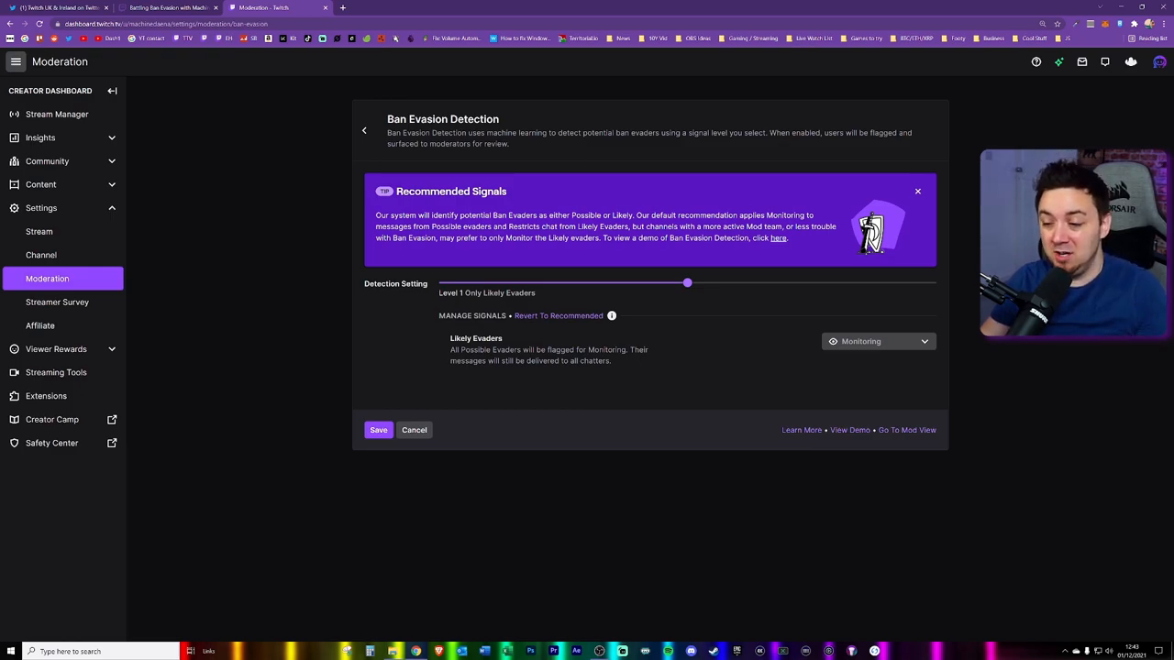
mouse_move(603, 376)
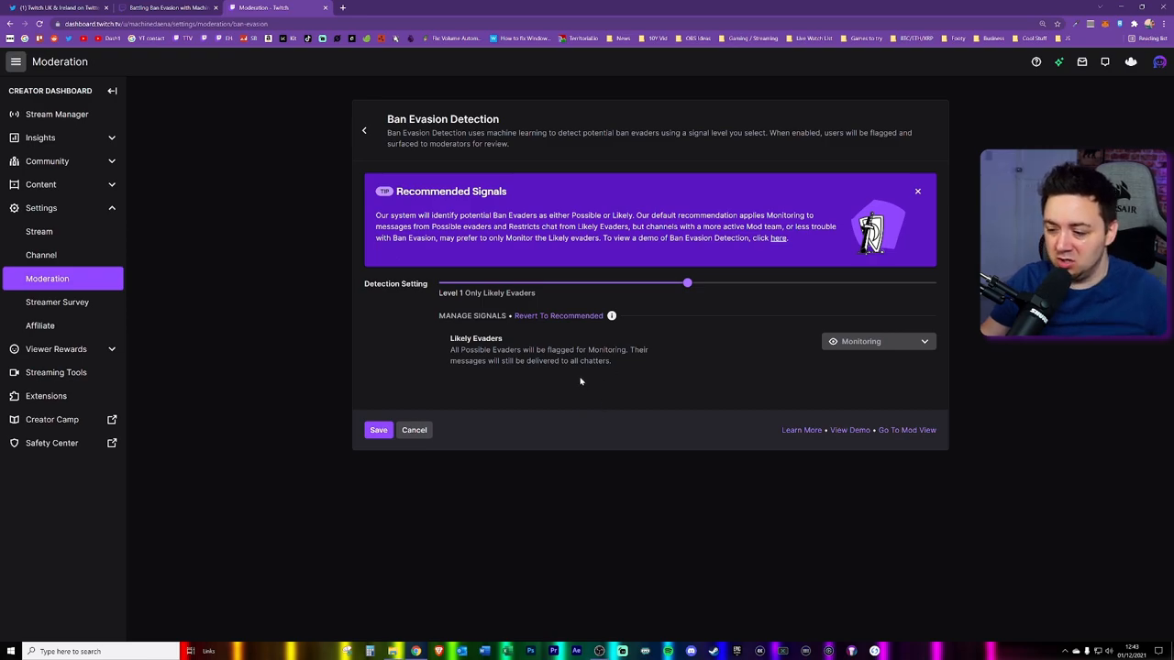
double_click(450, 293)
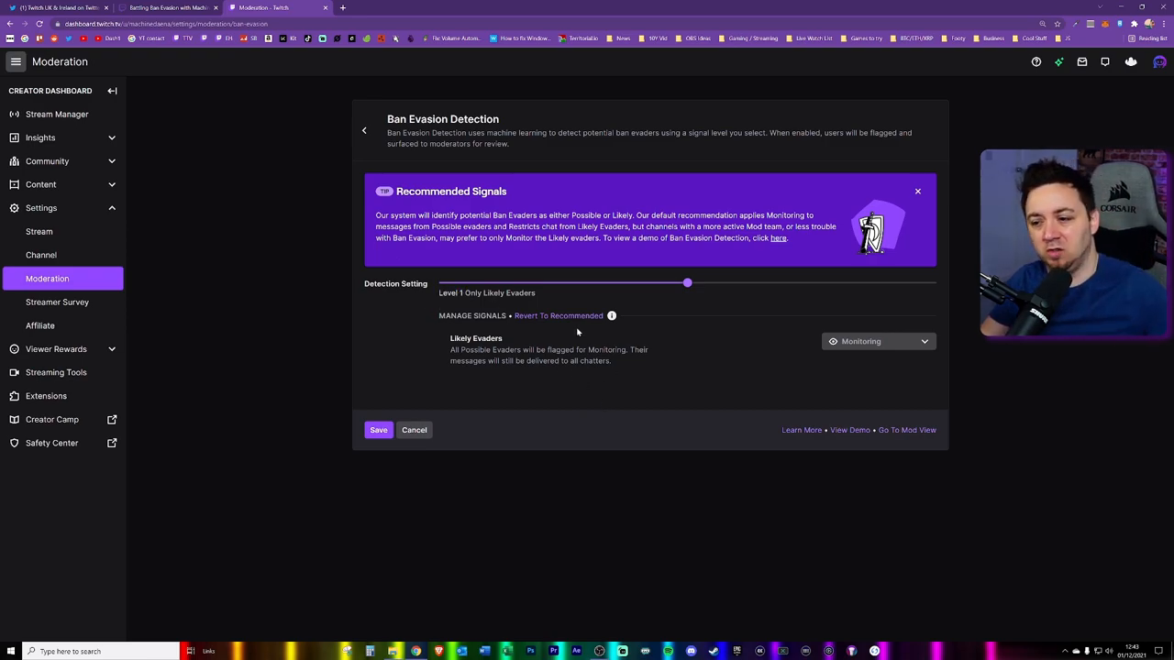
mouse_move(625, 383)
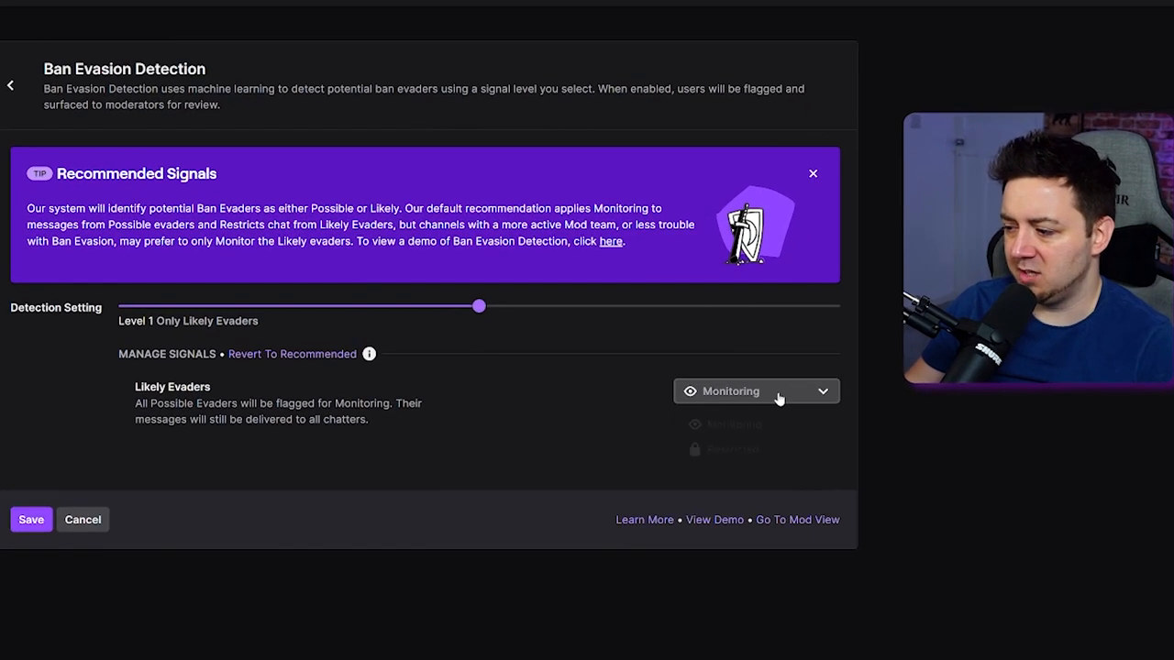
- Set the Detection Setting slider to Level 2, keeping Likely Evaders on Restricted
click(756, 391)
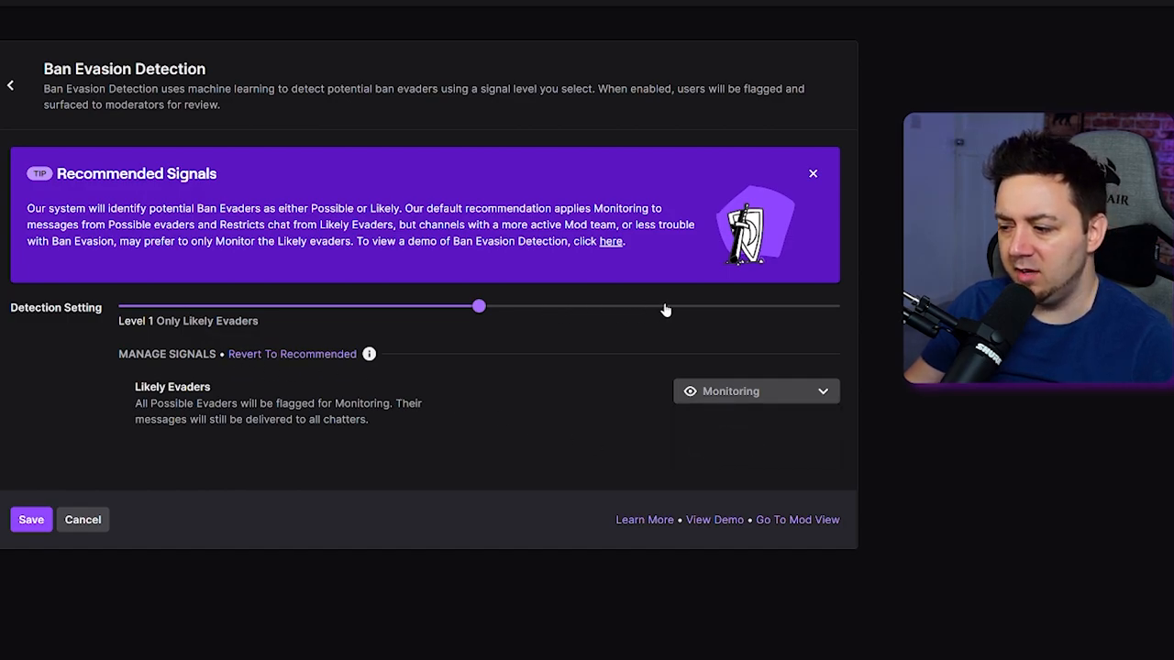
drag(478, 306, 833, 305)
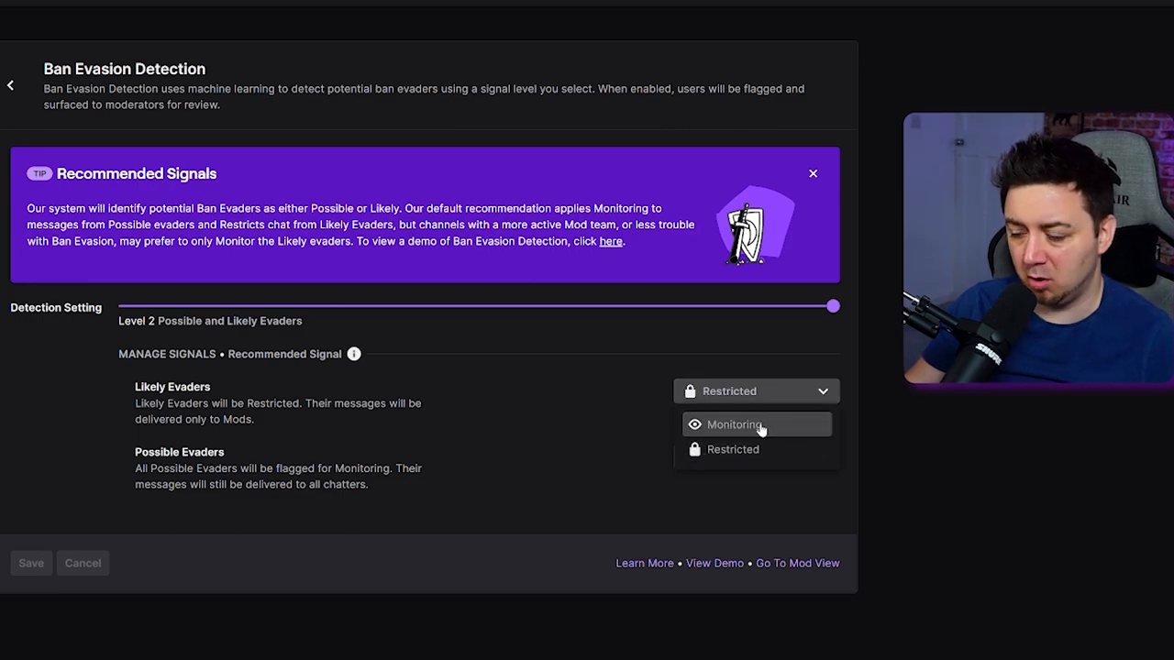
click(734, 423)
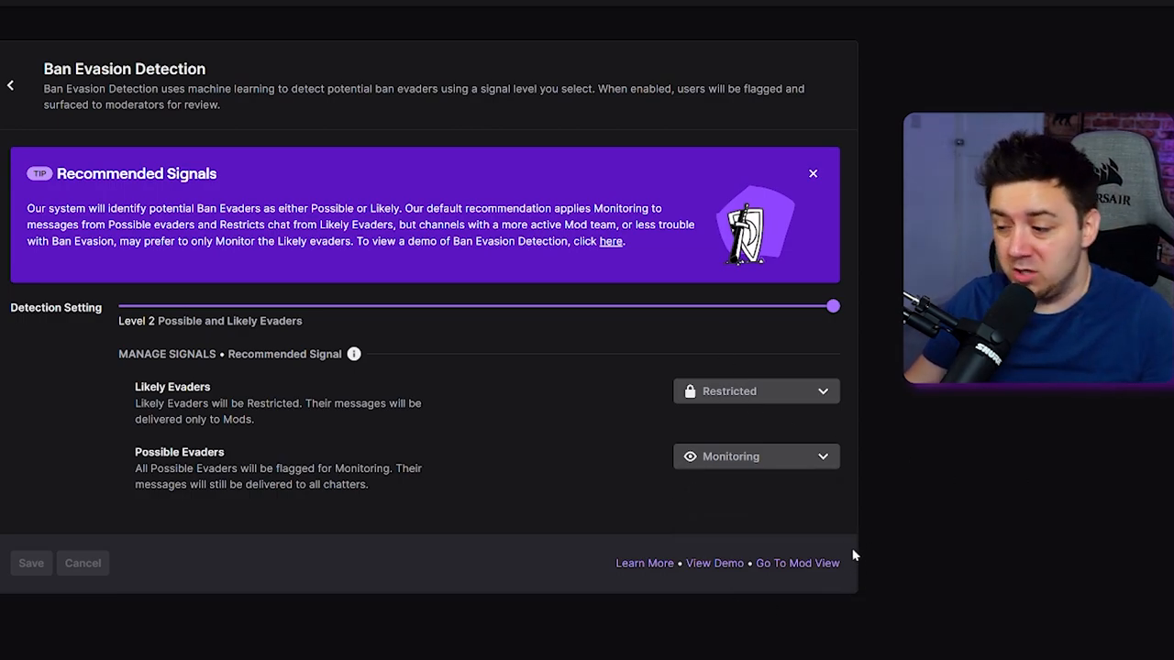
mouse_move(167, 383)
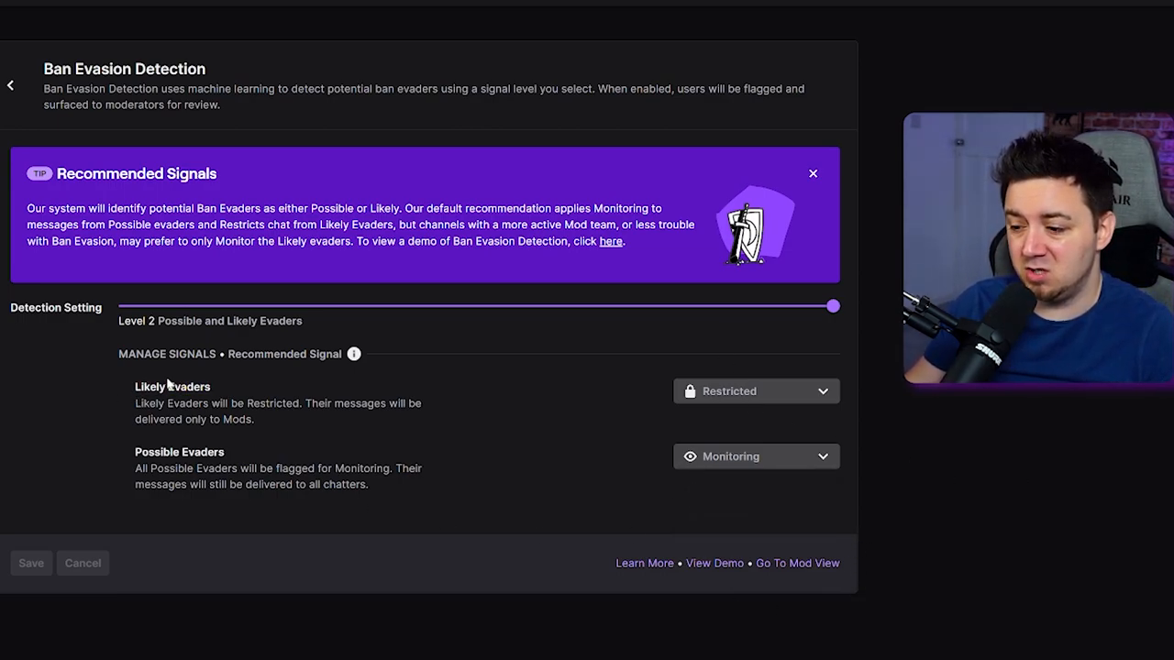
double_click(149, 386)
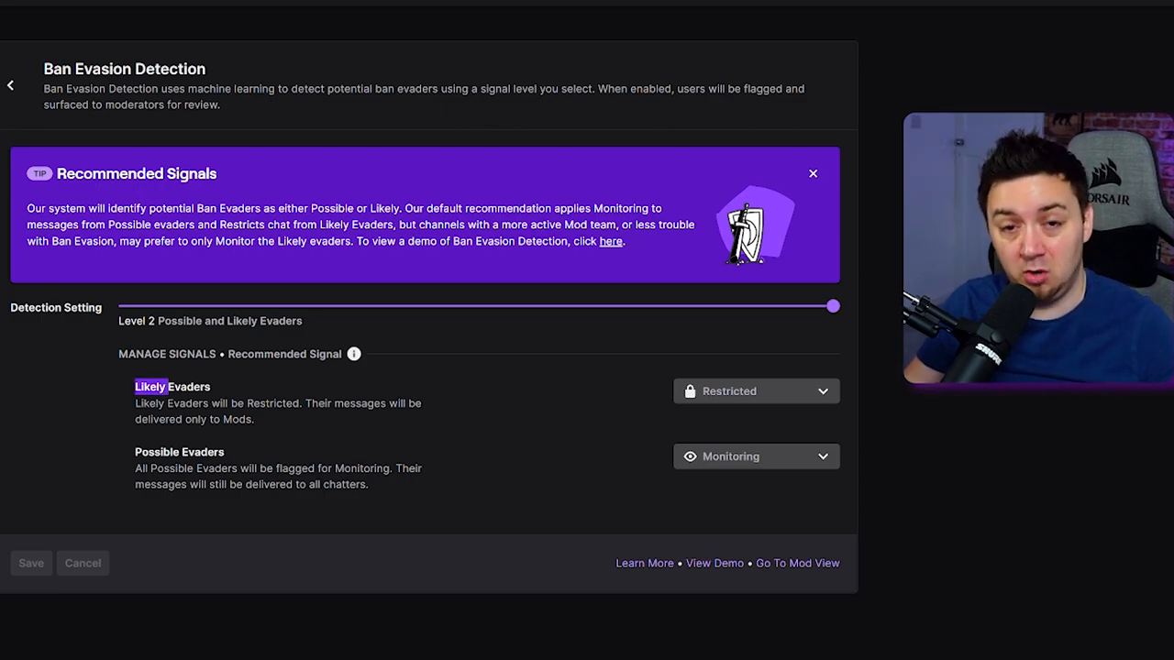
mouse_move(273, 504)
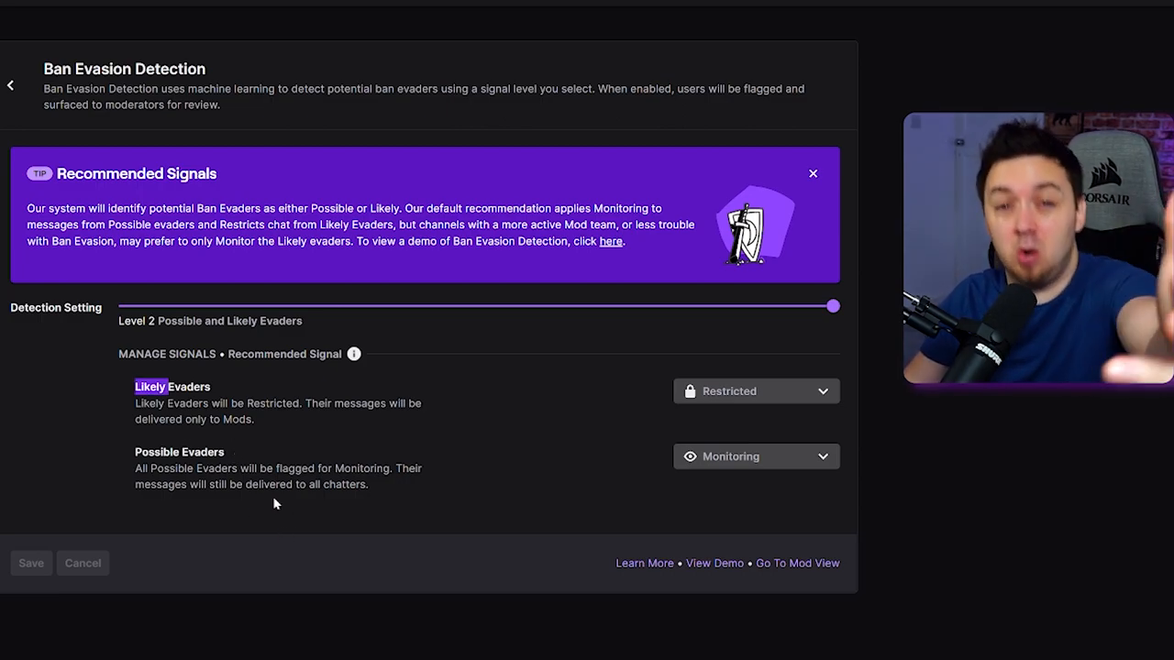
mouse_move(676, 384)
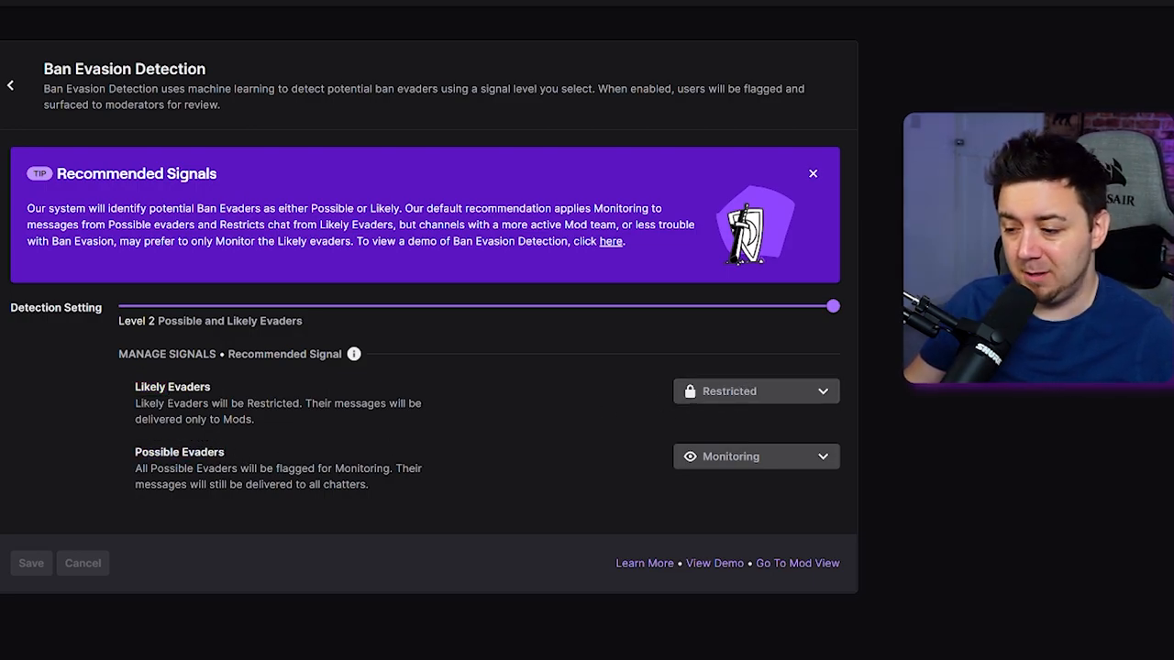
double_click(157, 451)
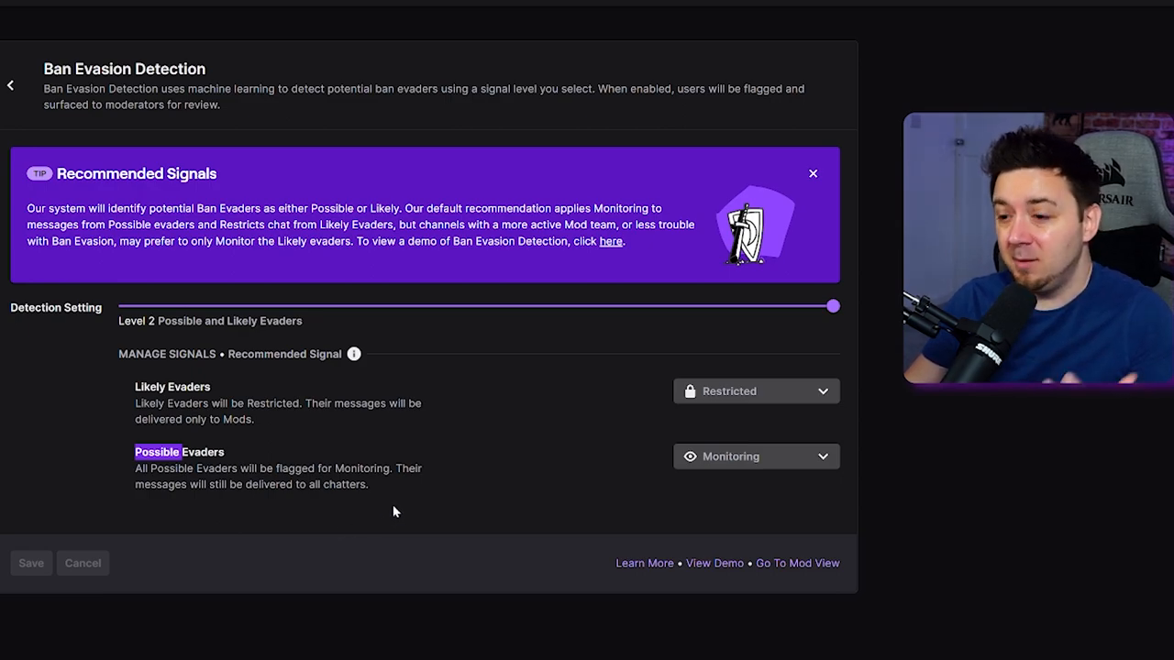
mouse_move(237, 466)
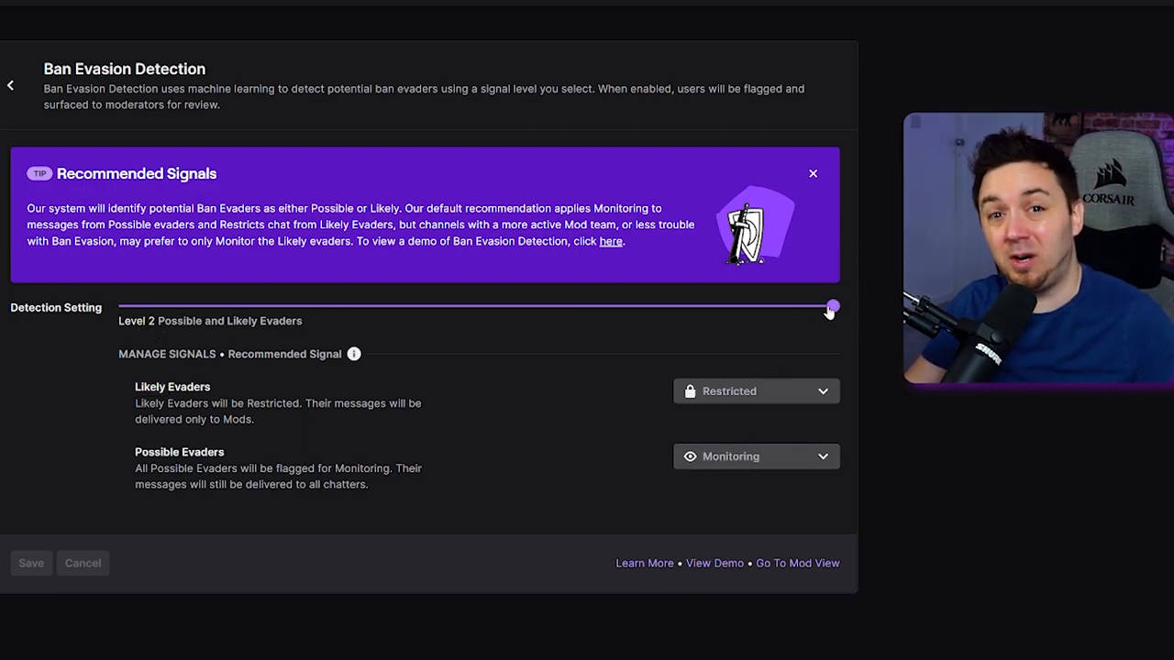
mouse_move(896, 419)
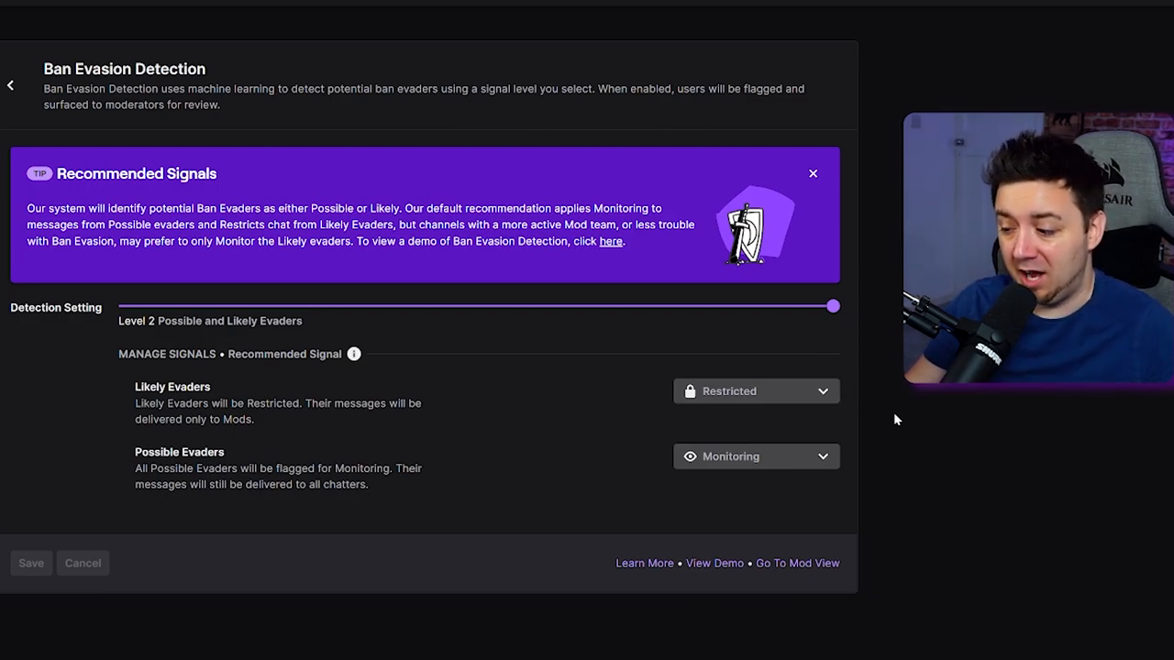
mouse_move(785, 438)
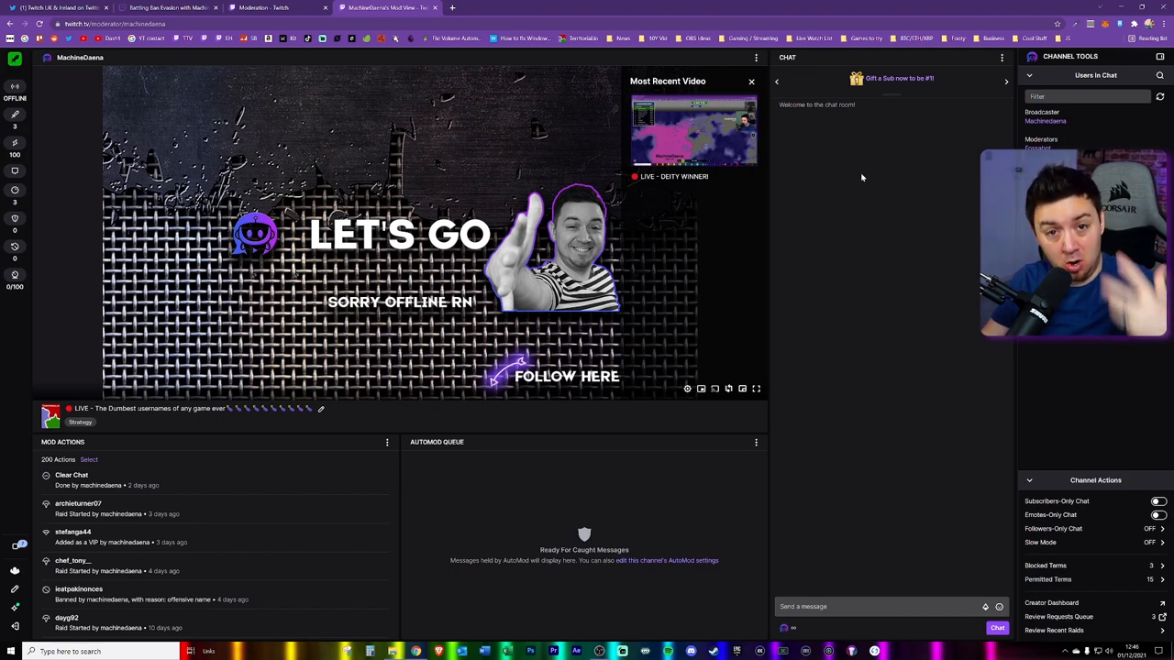
mouse_move(850, 190)
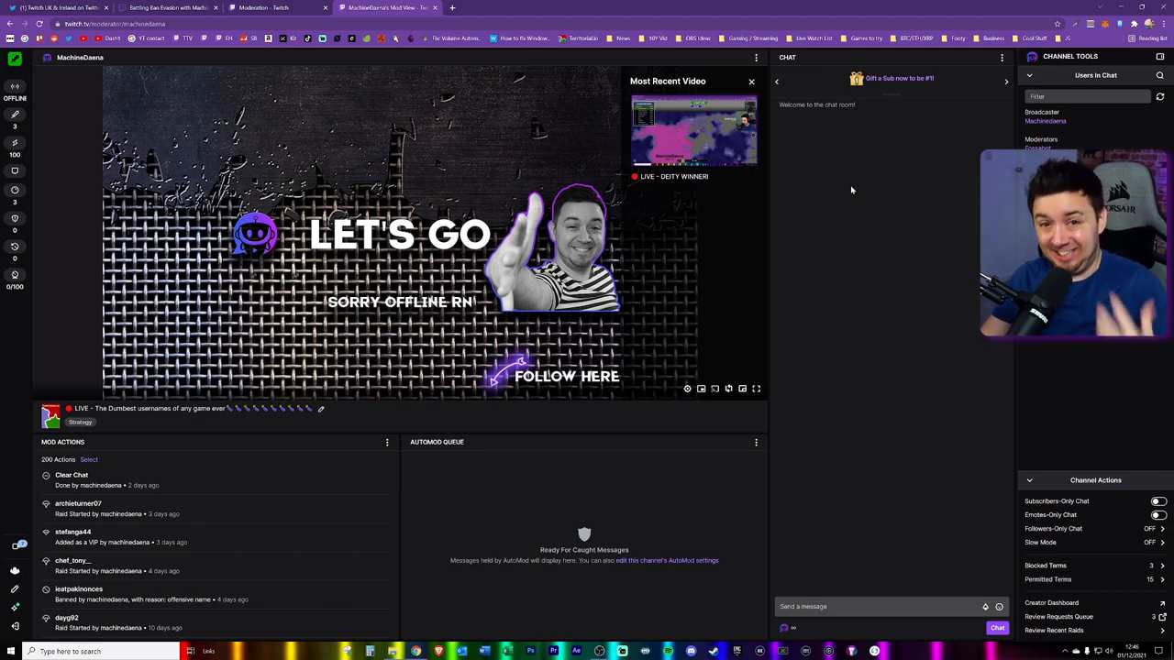